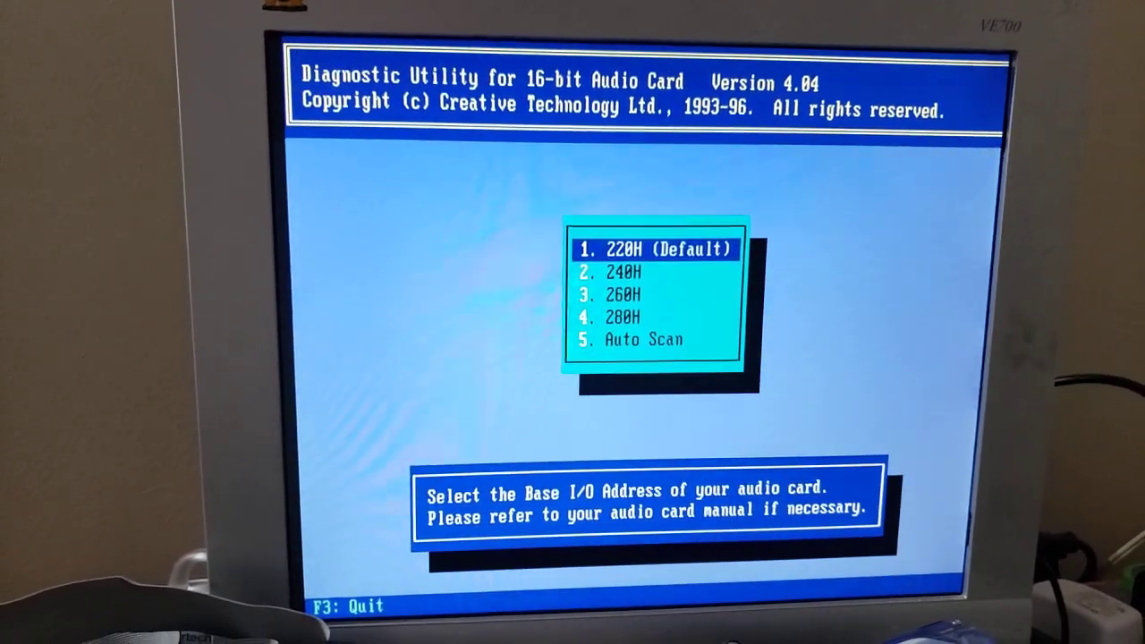
Accept 220H as the base I/O address and 330H as the MPU-401 MIDI port.
key("enter")
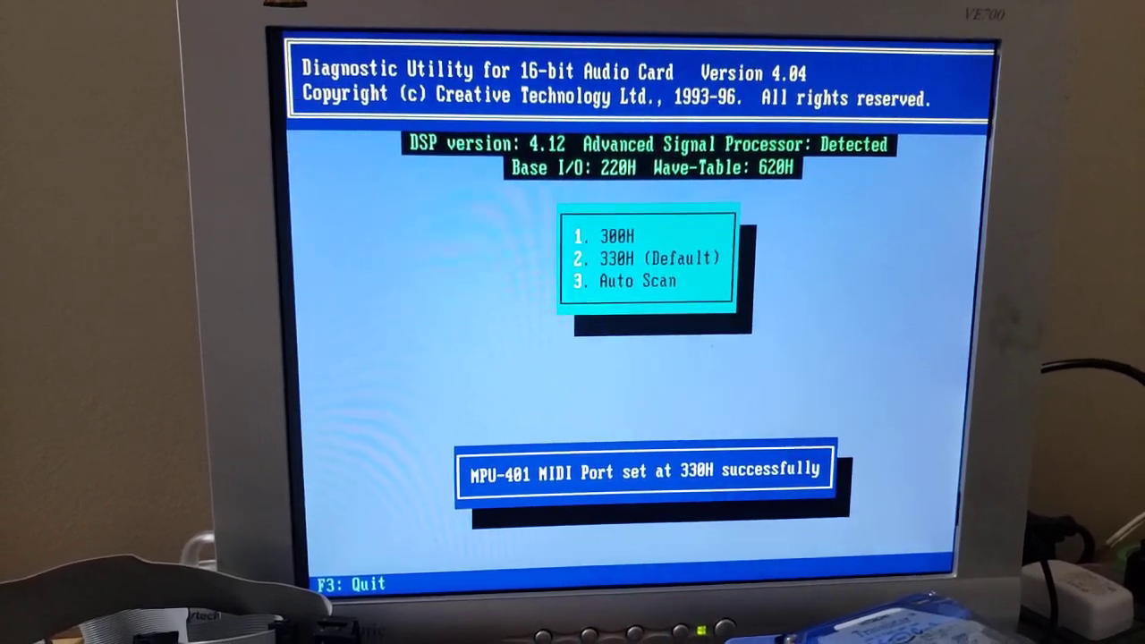
key("enter")
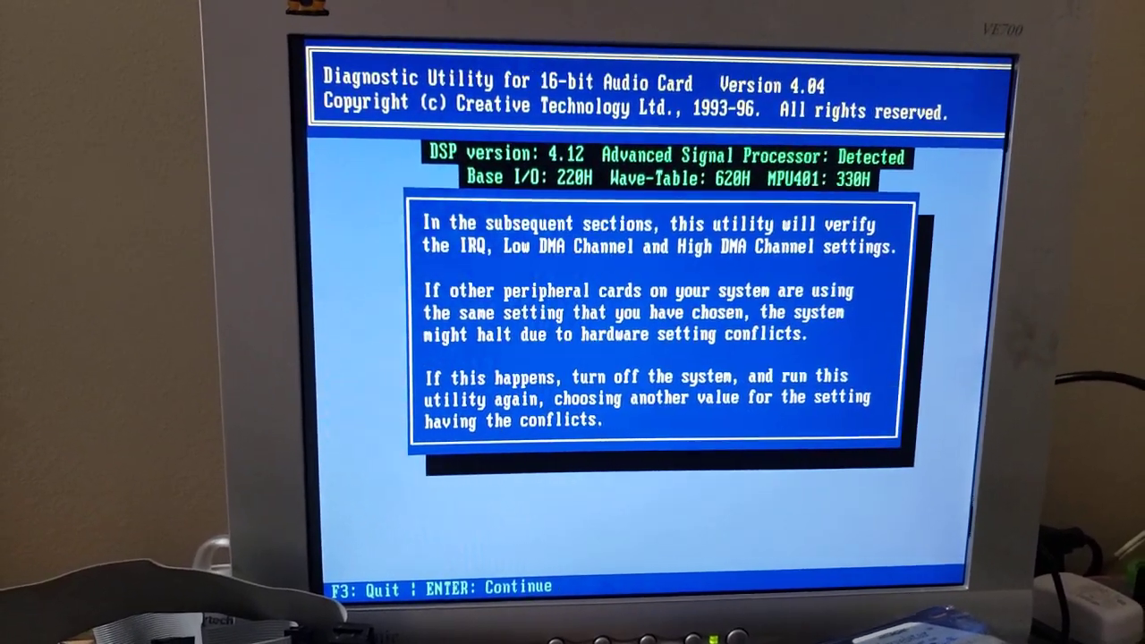
Continue past the conflict warning and choose IRQ 7 with Low DMA channel 1.
key("enter")
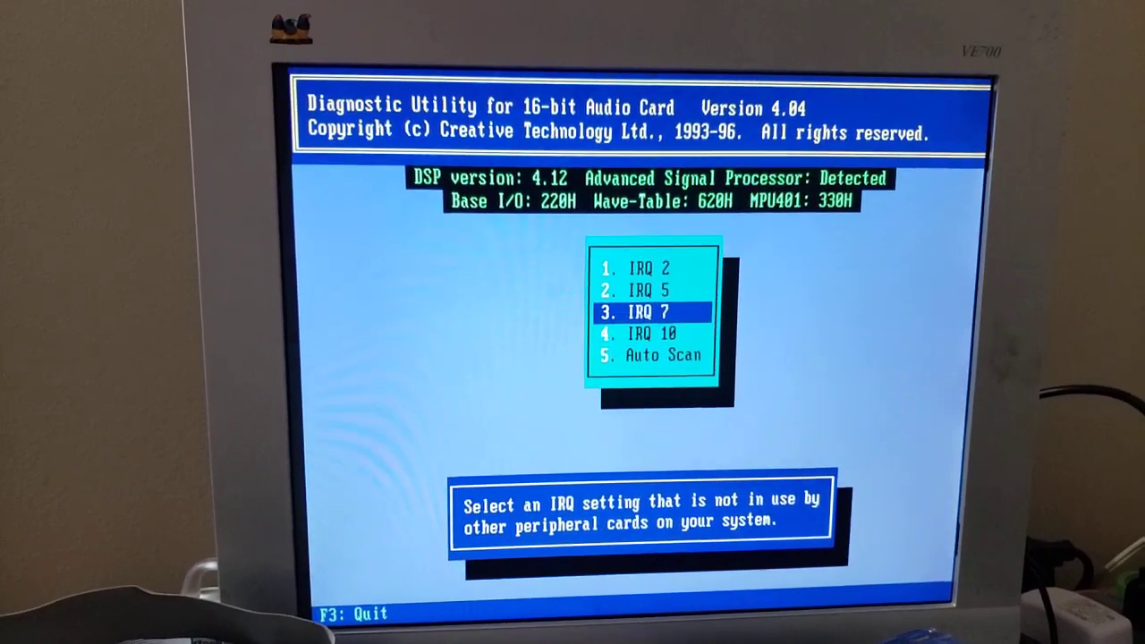
key("enter")
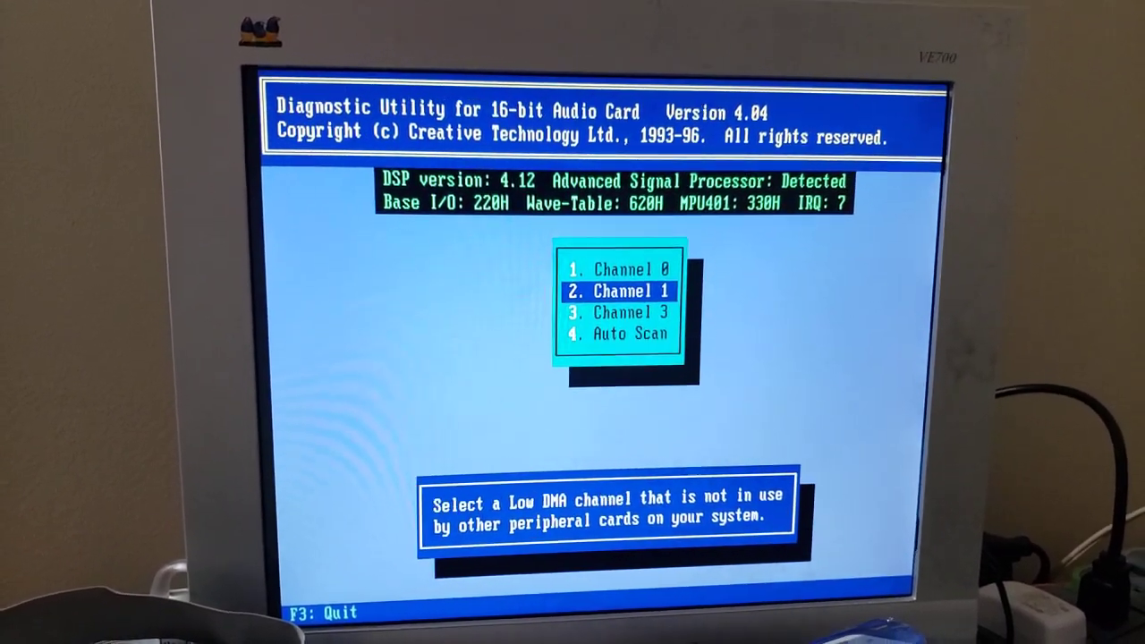
key("enter")
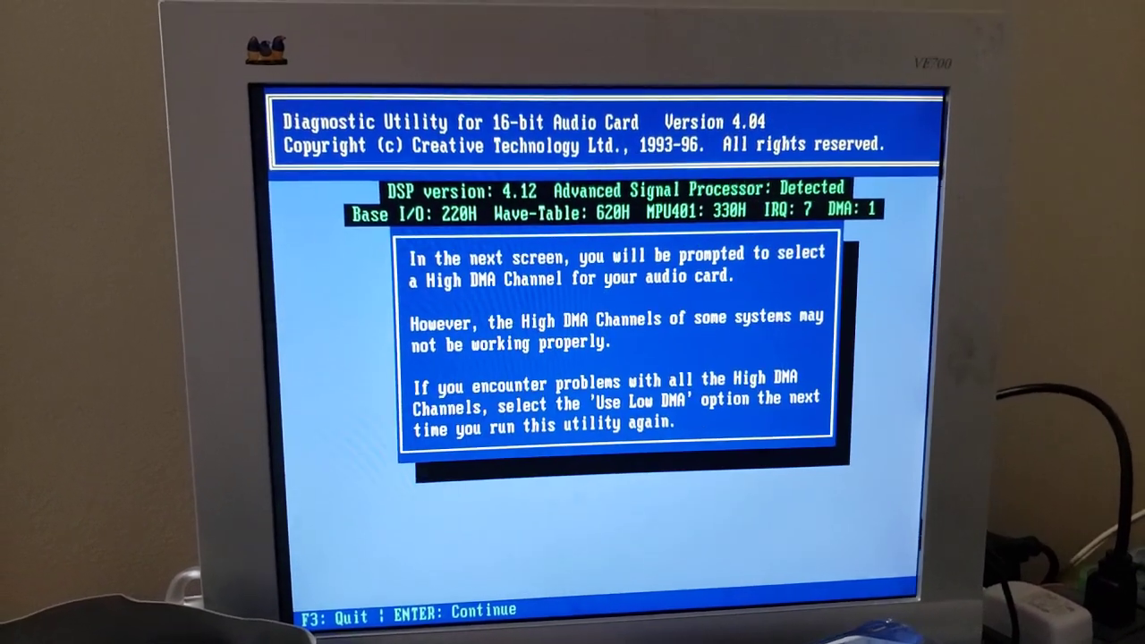
Continue past the High DMA notice toward the channel 5 selection.
key("enter")
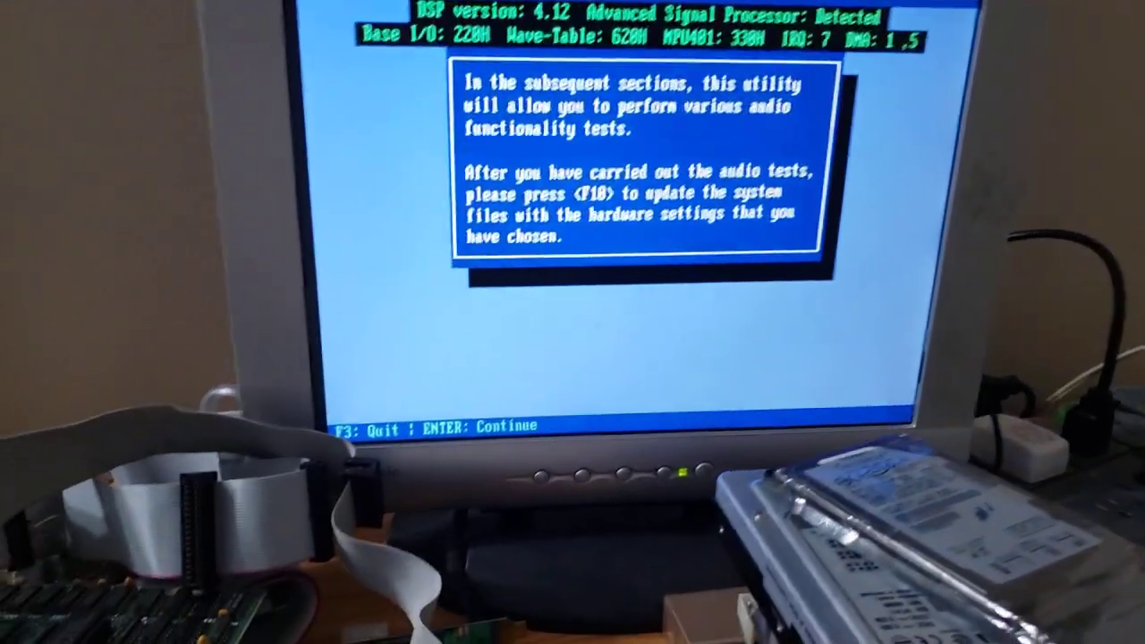
Enter the audio test menu and move from the 8-bit to the 16-bit digitized sound test.
key("enter")
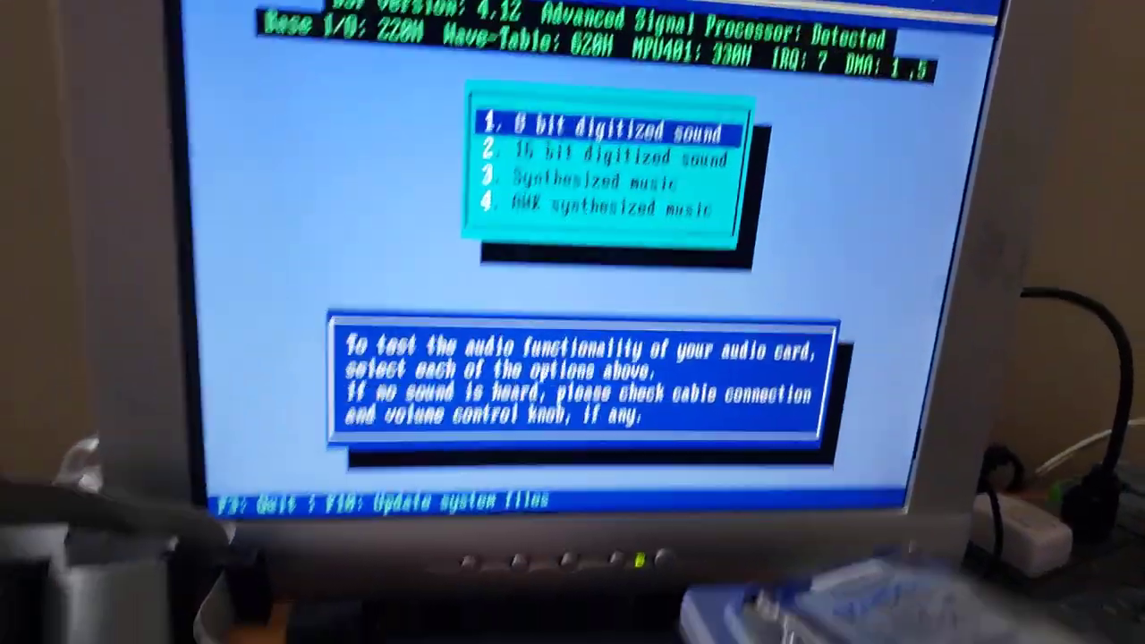
key("down")
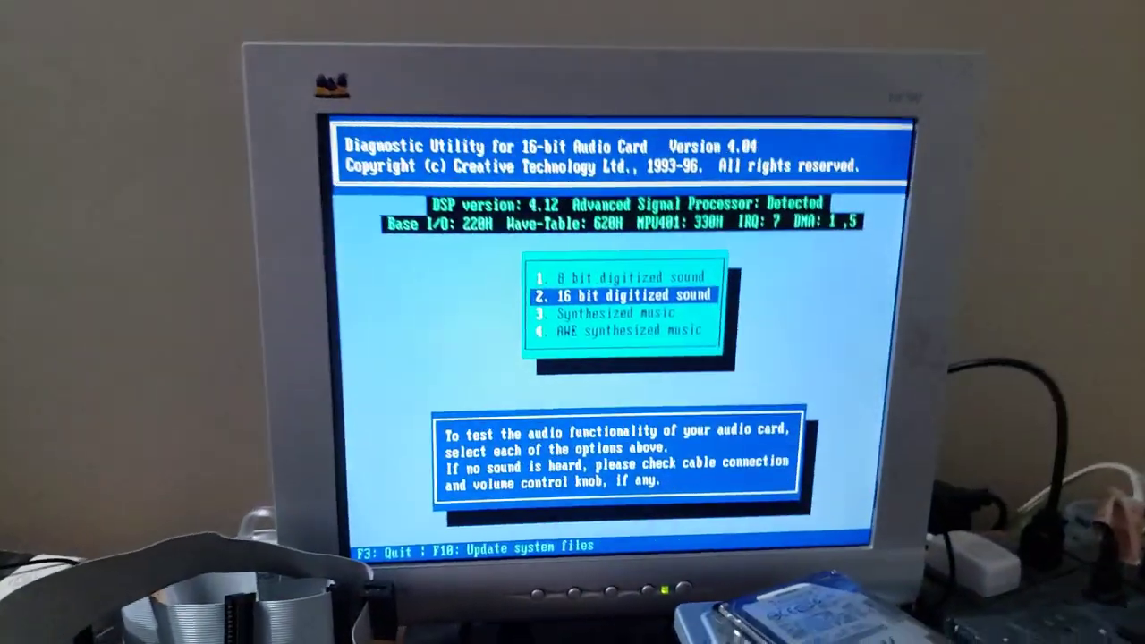